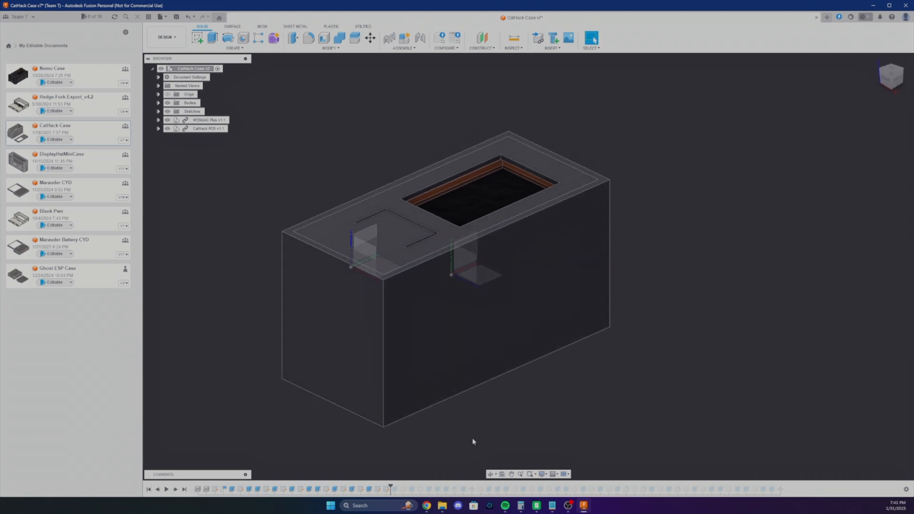
Step: Roll the timeline marker back to the open-top case shell with two bodies
{"action": "left_click", "coordinate": [189, 94]}
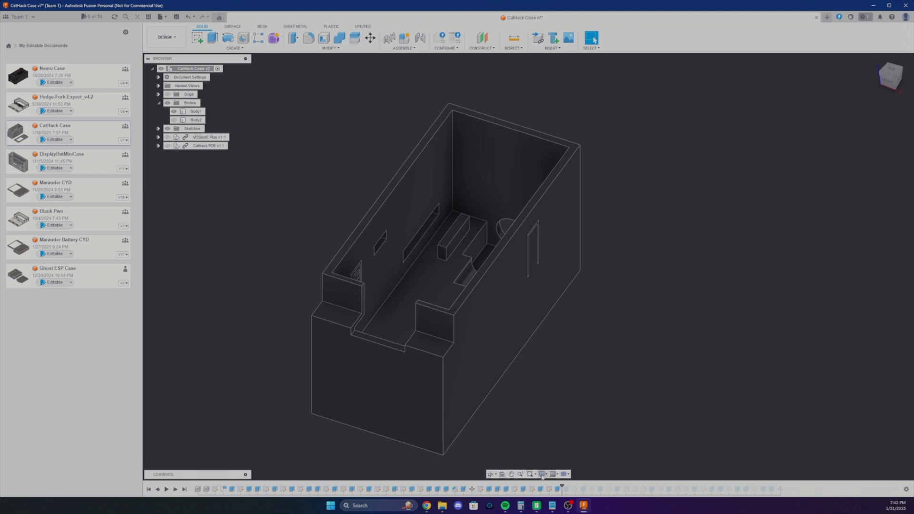
{"action": "mouse_move", "coordinate": [638, 489]}
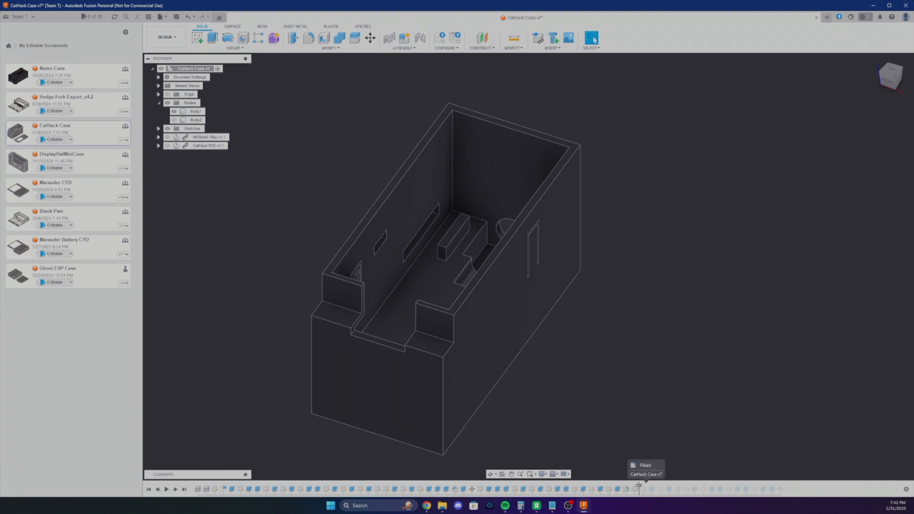
Step: Roll the timeline marker to the end so Body1 through Body10 reappear
{"action": "left_click", "coordinate": [196, 111]}
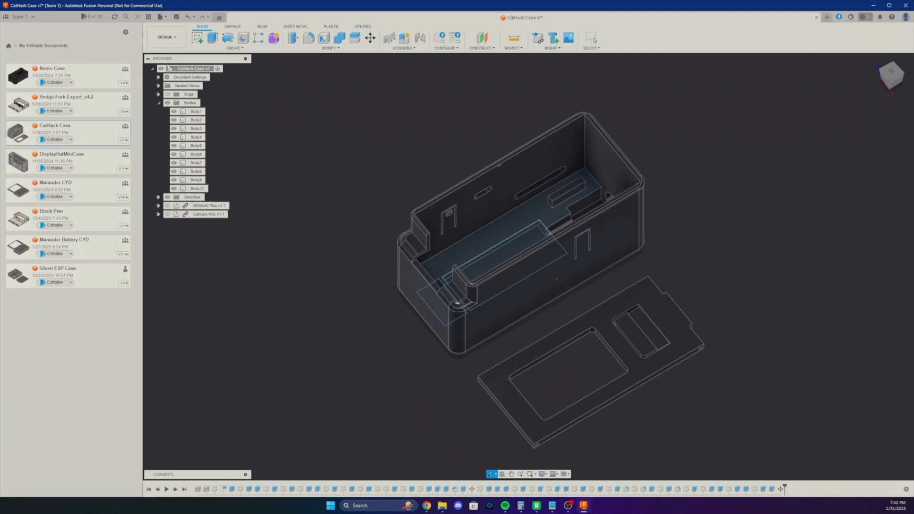
Step: Show the M5Stick Plus and CatHack PCB components inside the case again
{"action": "left_click", "coordinate": [167, 206]}
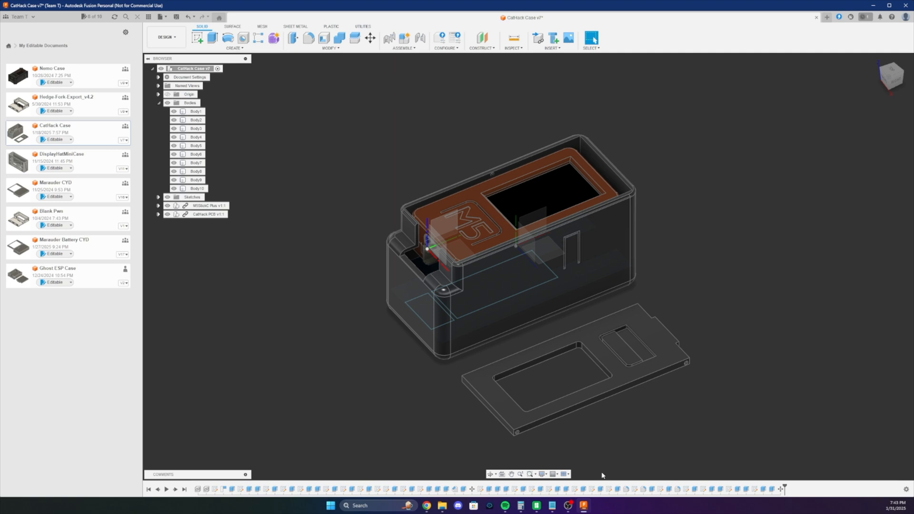
{"action": "left_click", "coordinate": [581, 505]}
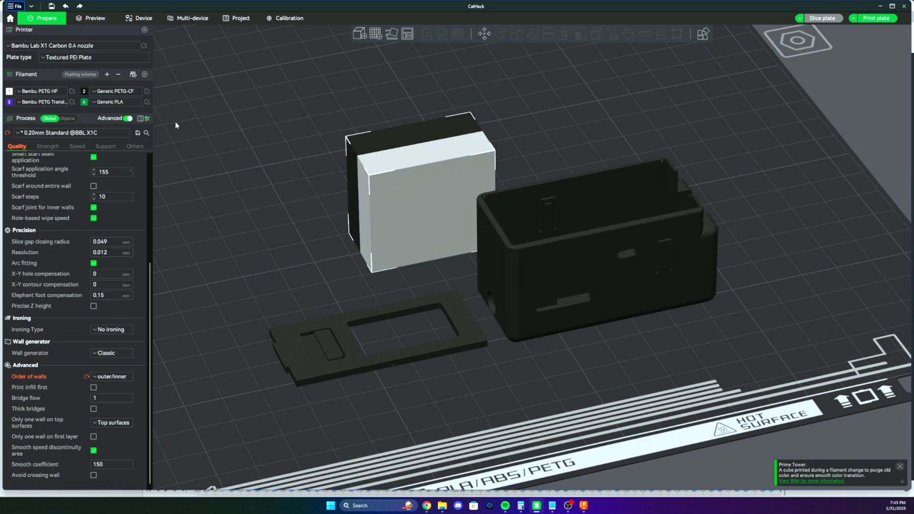
Step: Switch to Bambu Studio's Prepare tab with the case and lid on the plate
{"action": "left_click", "coordinate": [94, 18]}
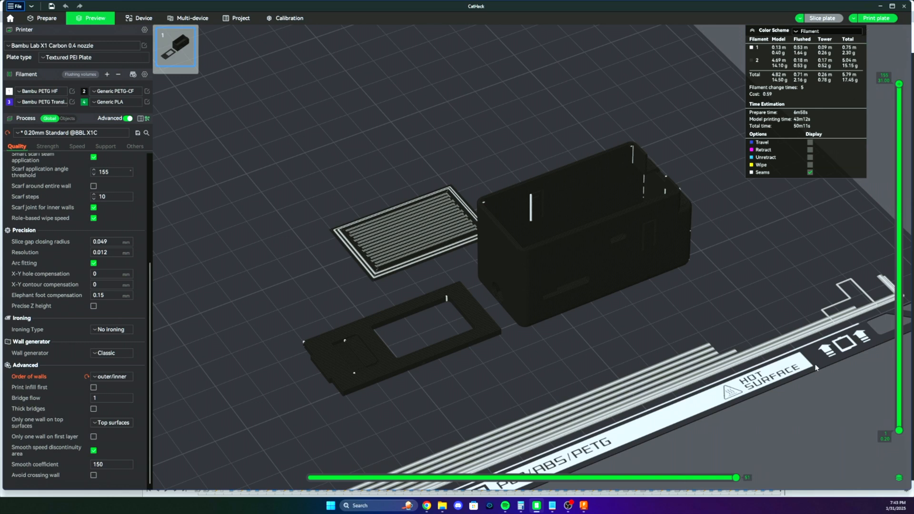
{"action": "mouse_move", "coordinate": [816, 367]}
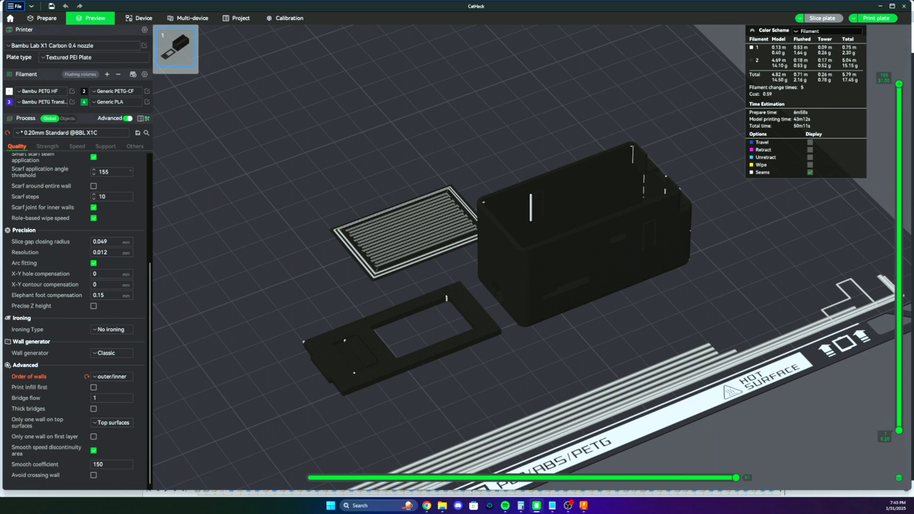